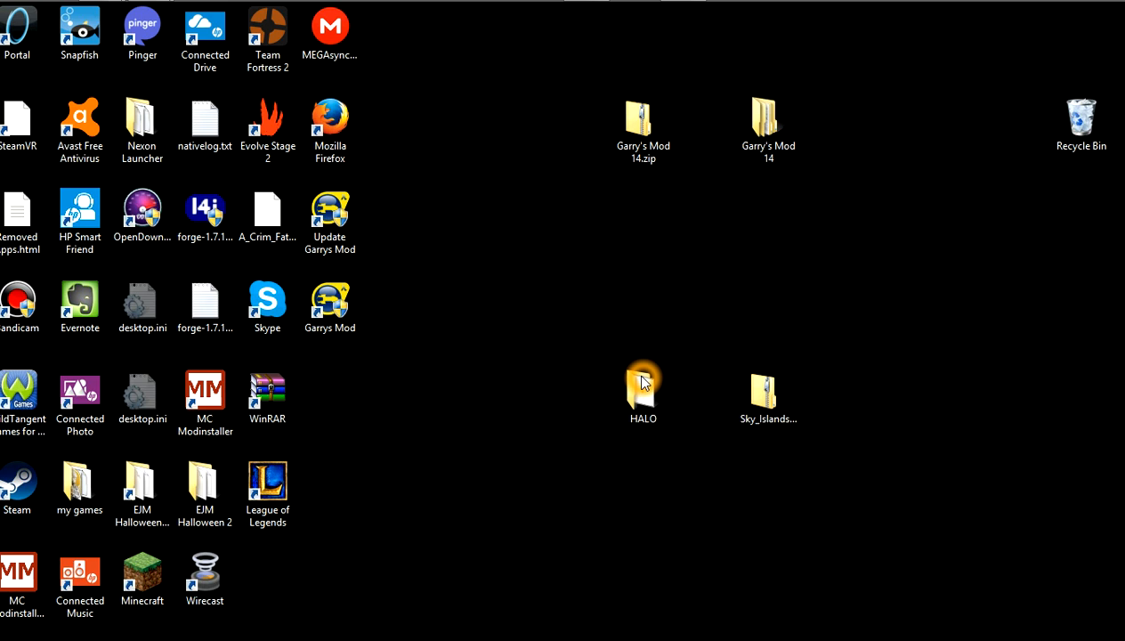
pyautogui.moveTo(102, 456)
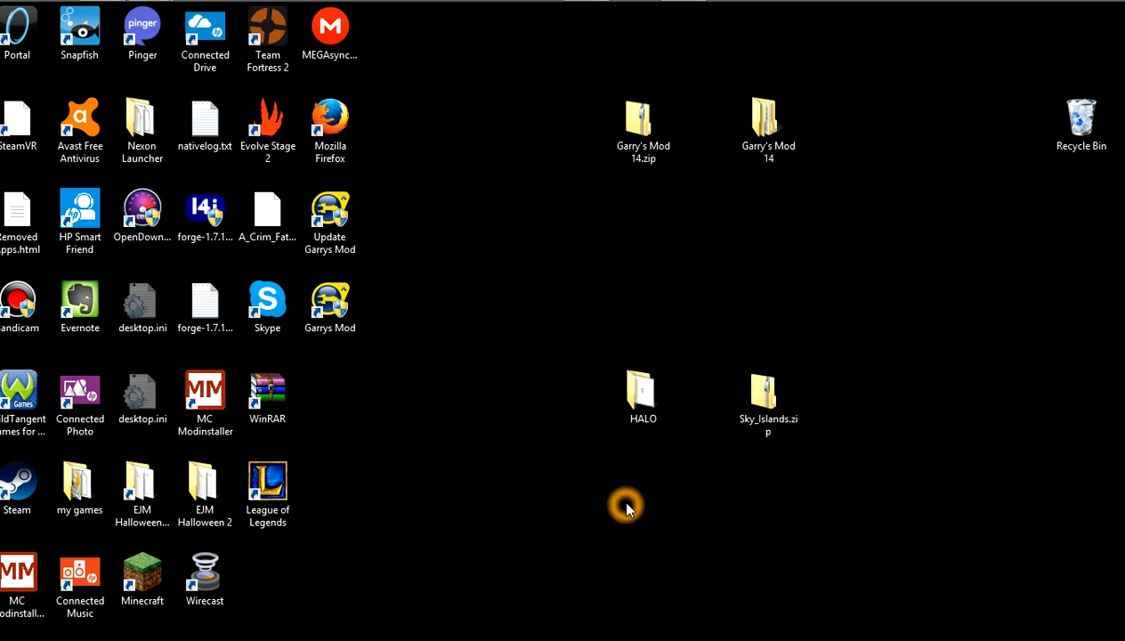
pyautogui.moveTo(906, 371)
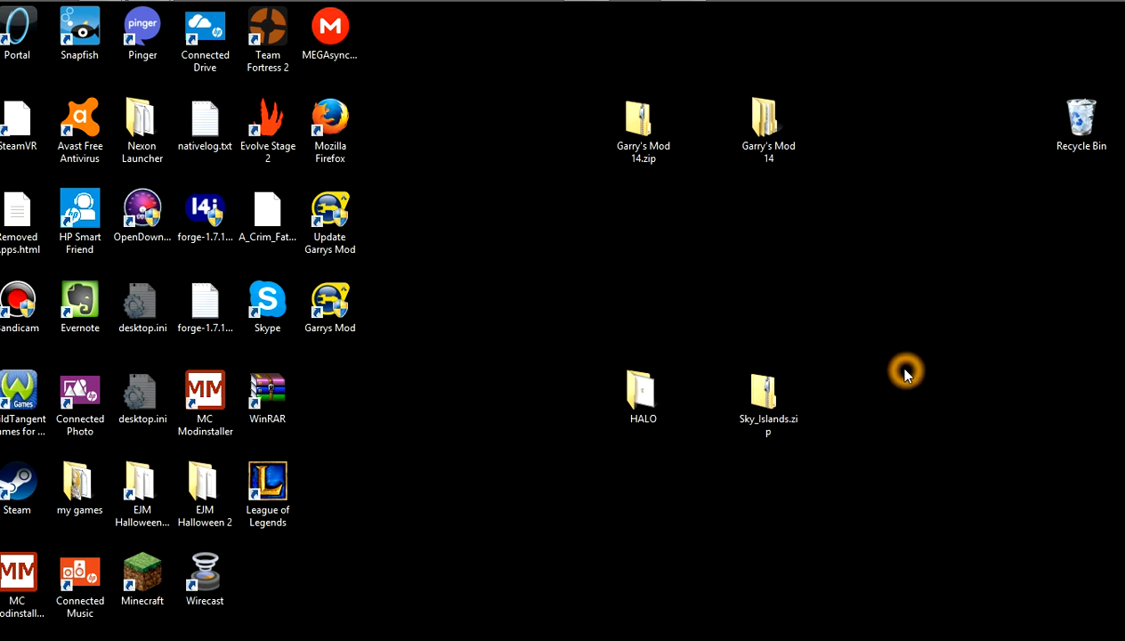
pyautogui.moveTo(1105, 261)
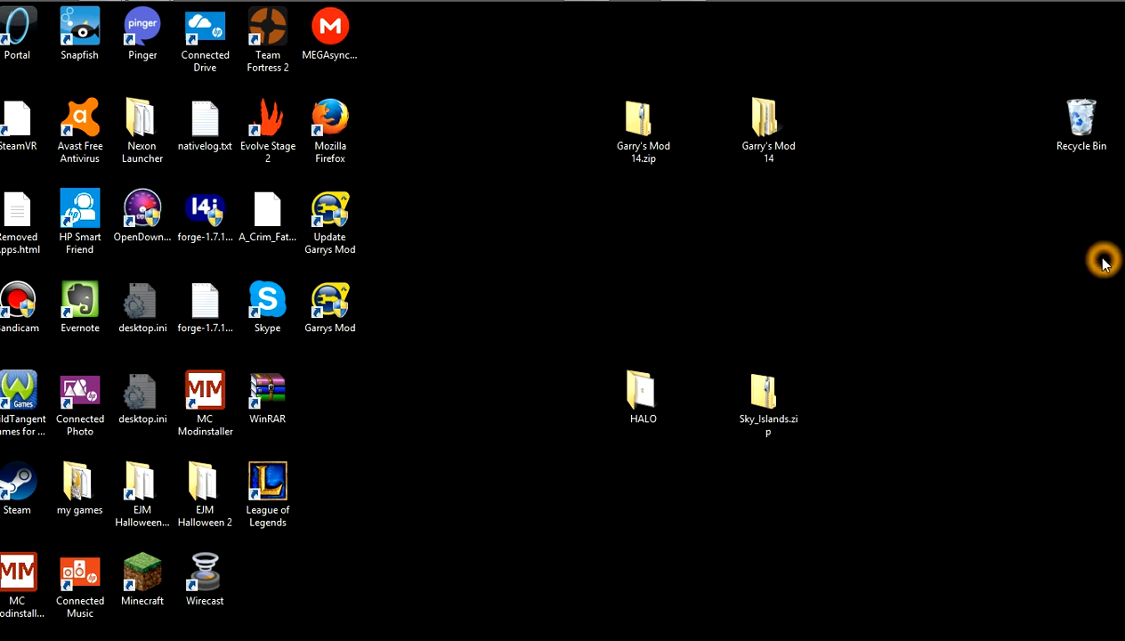
pyautogui.moveTo(46, 637)
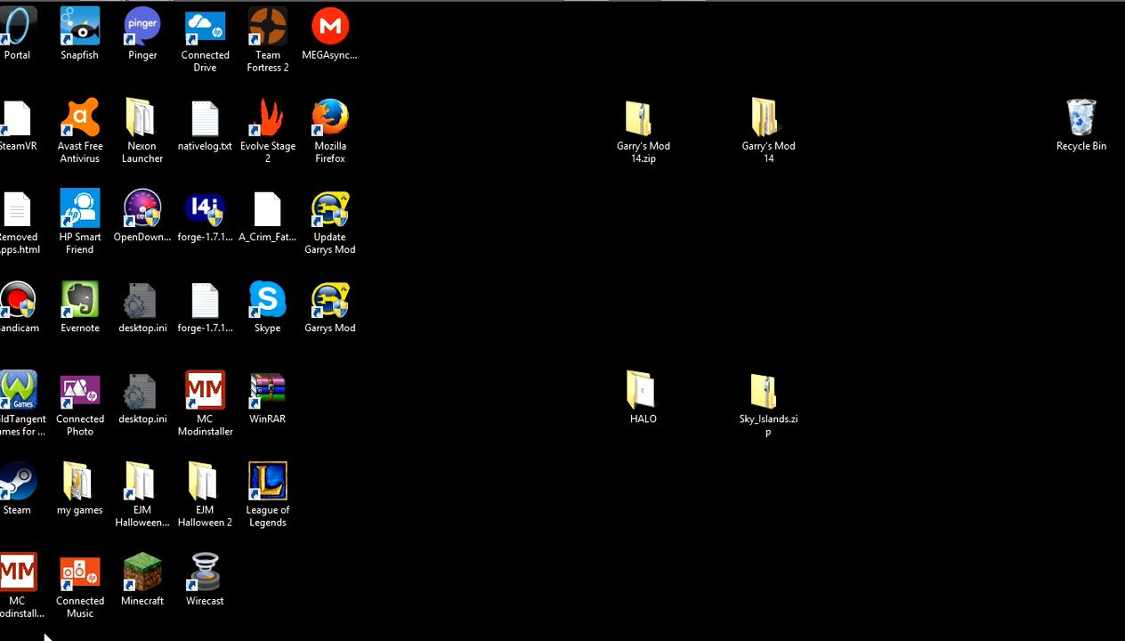
pyautogui.moveTo(164, 524)
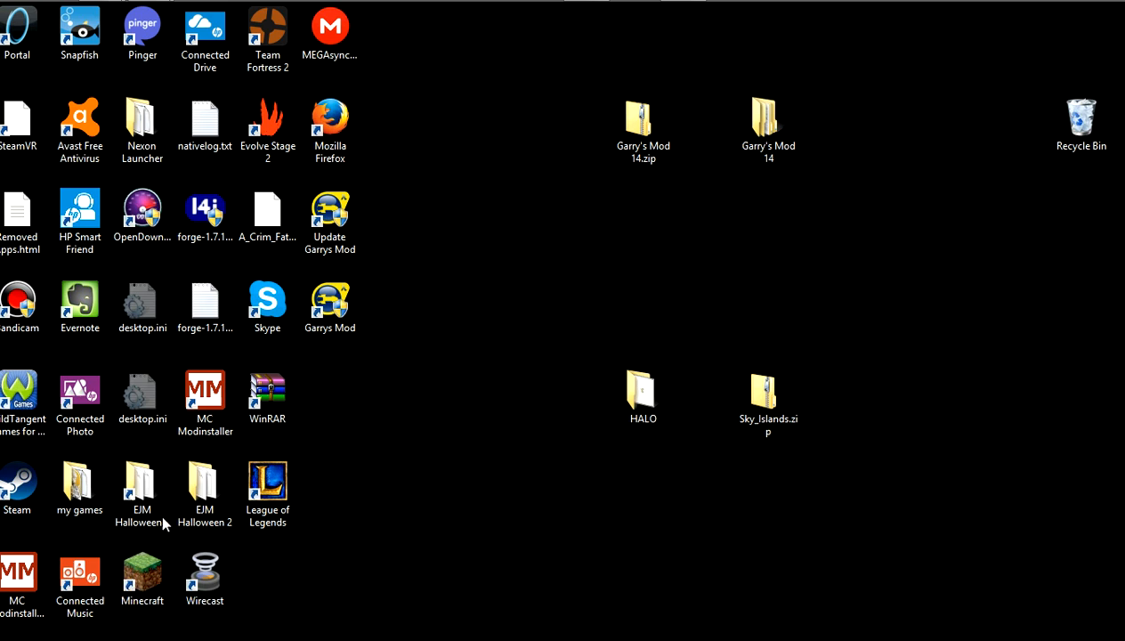
pyautogui.moveTo(285, 269)
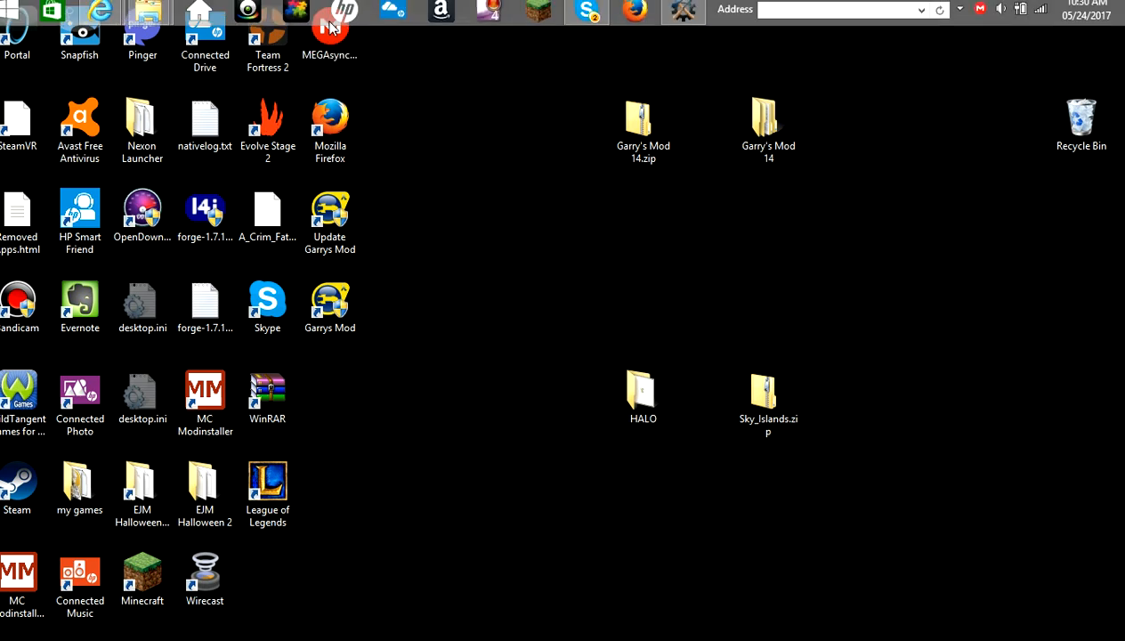
pyautogui.moveTo(773, 15)
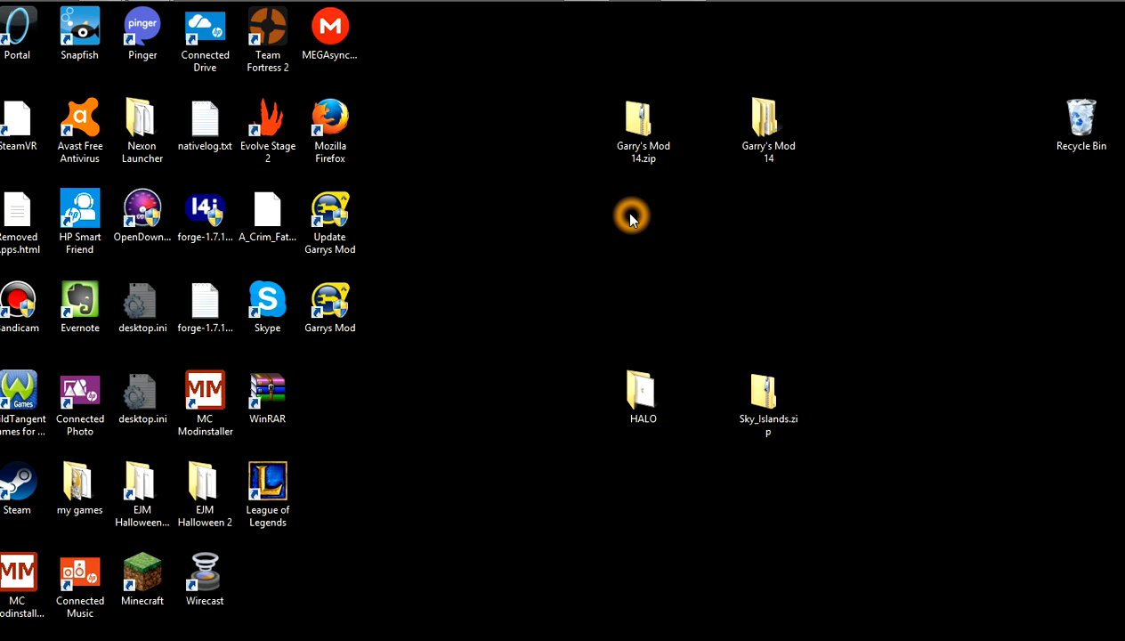
pyautogui.moveTo(534, 104)
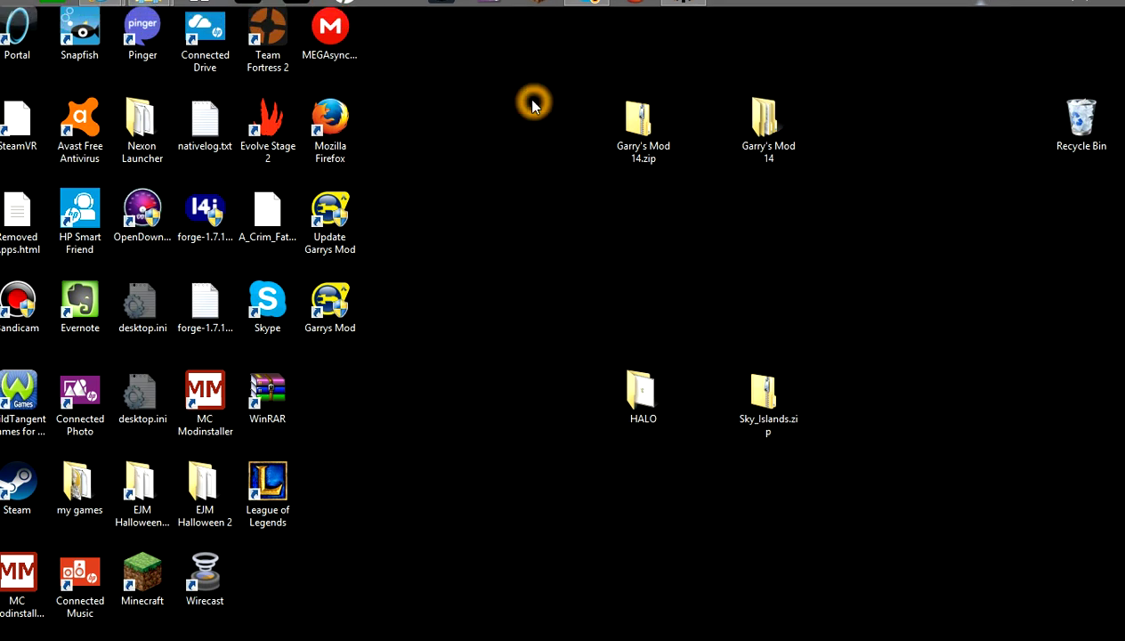
pyautogui.moveTo(600, 7)
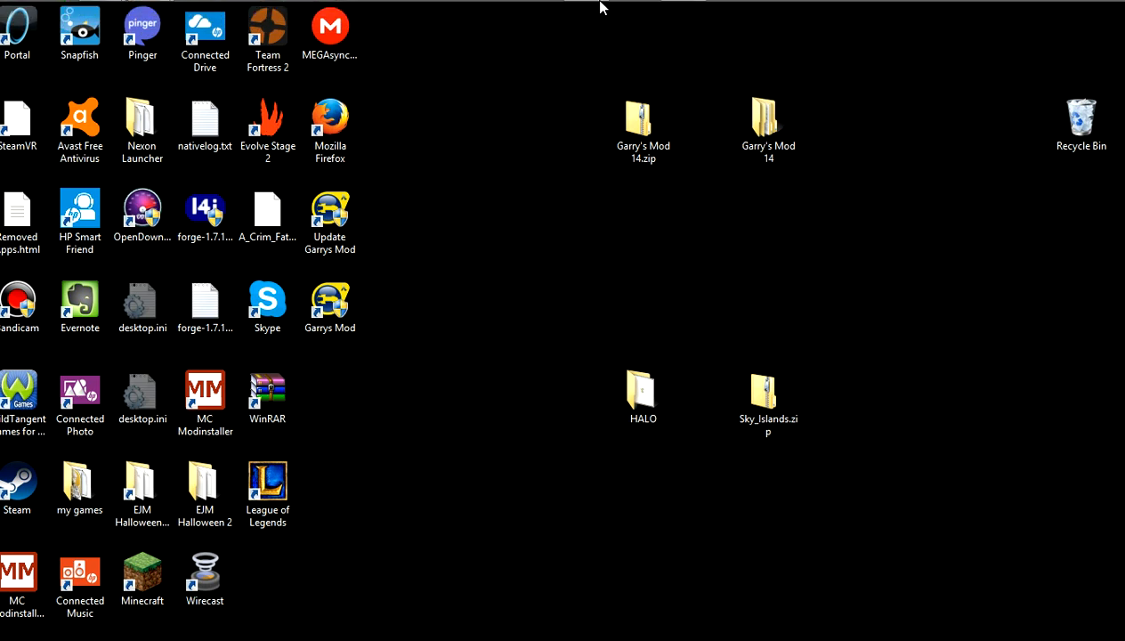